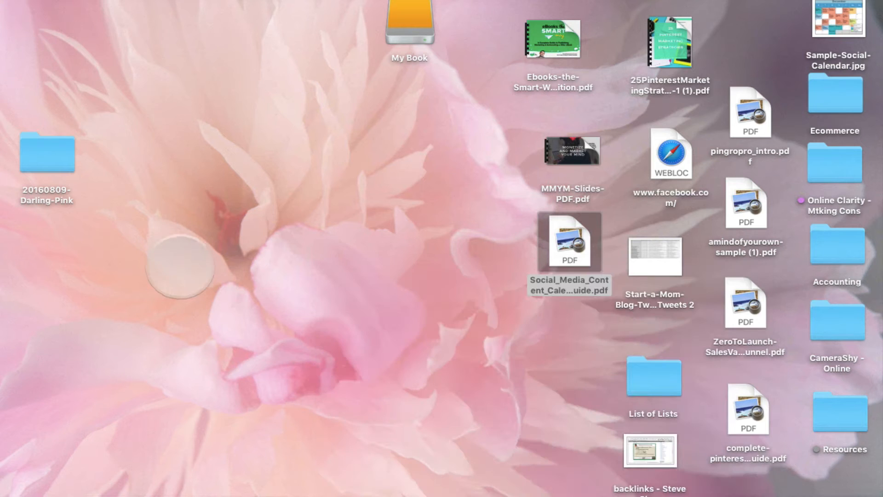
- Show the contents of the My Book external drive, including PHOTOS TO BE ORGANIZED
double_click(409, 25)
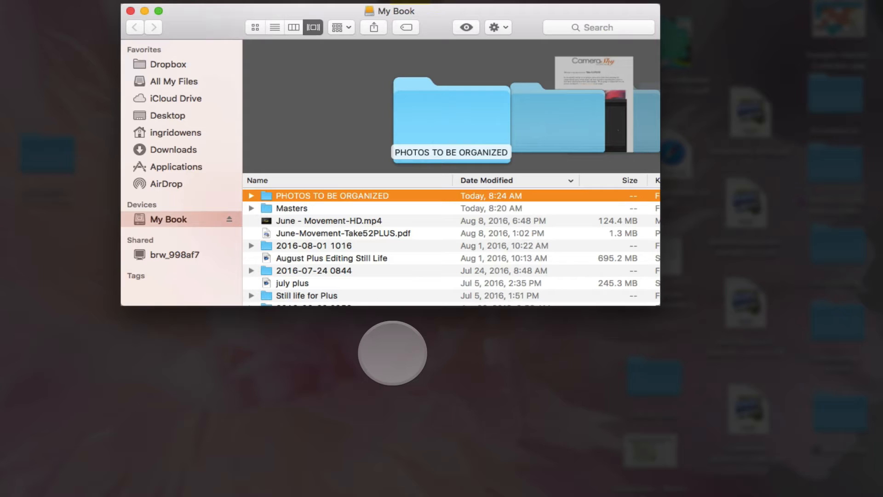
mouse_move(453, 417)
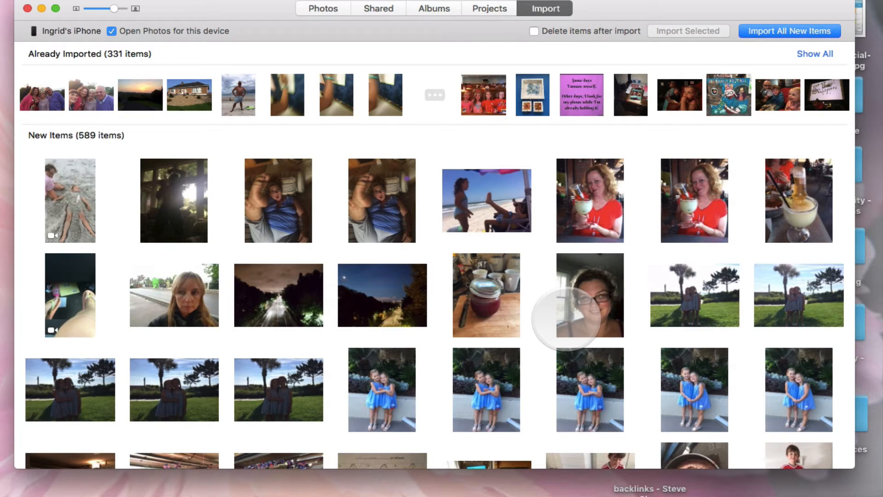
- Uncheck 'Open Photos for this device' for the connected iPhone and return to Finder
scroll(down, 3)
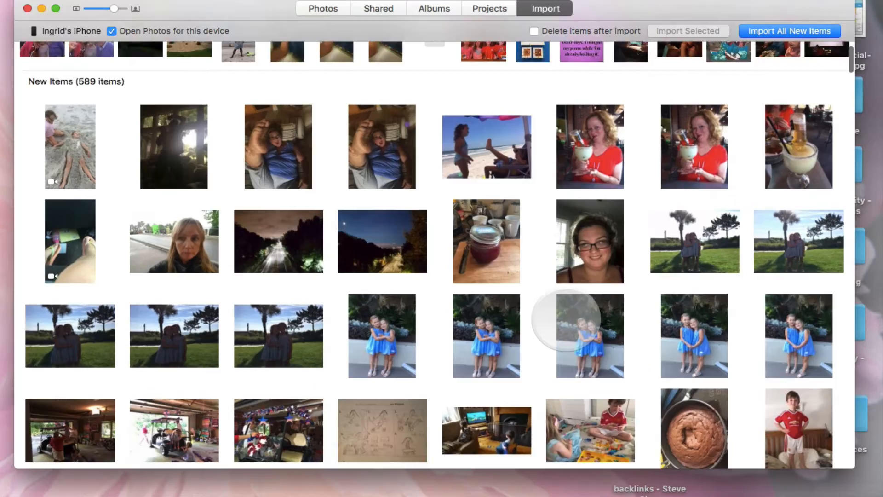
scroll(down, 3)
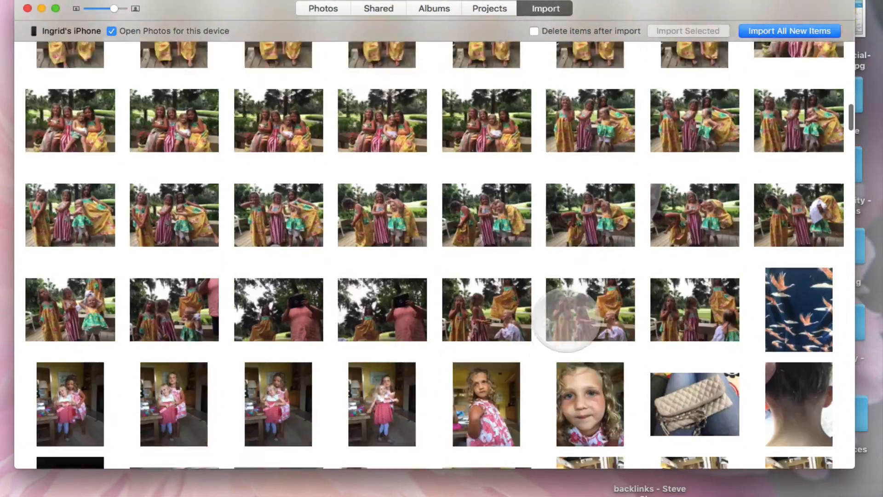
scroll(down, 3)
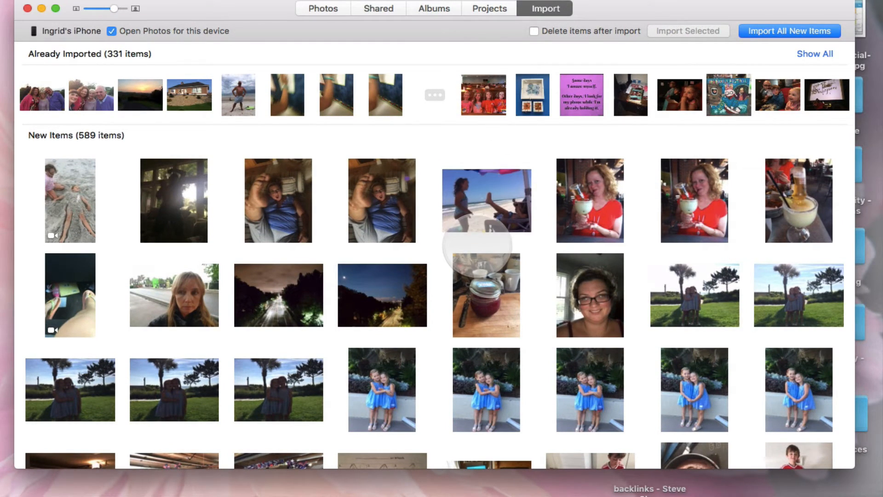
mouse_move(574, 61)
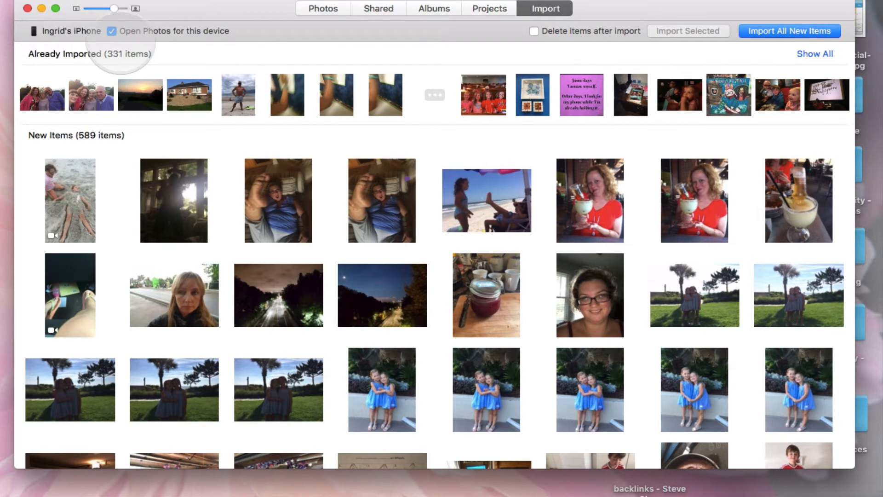
click(112, 31)
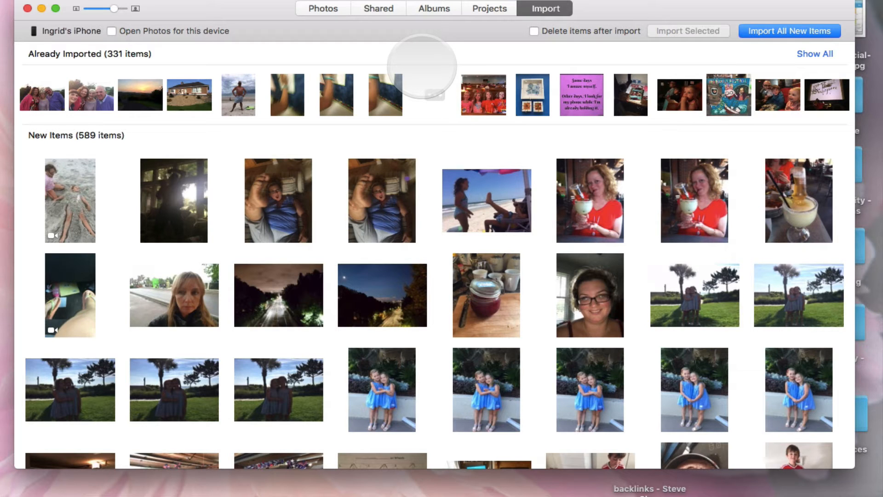
scroll(down, 3)
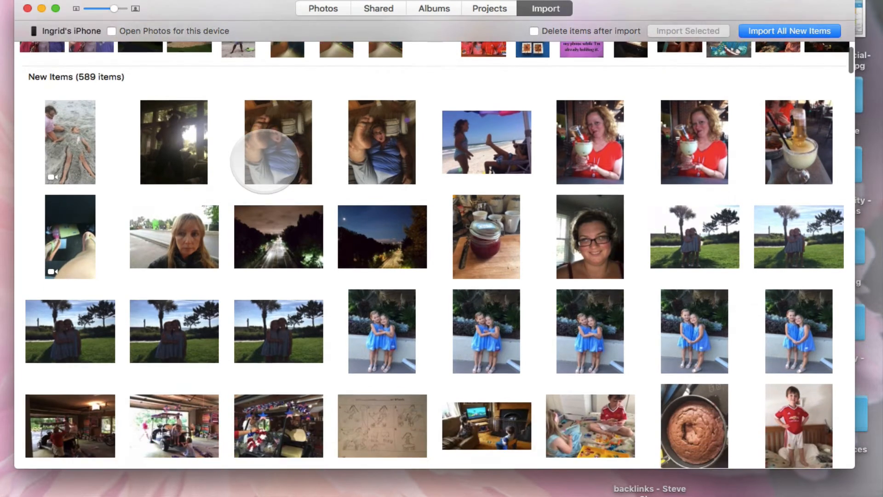
scroll(up, 3)
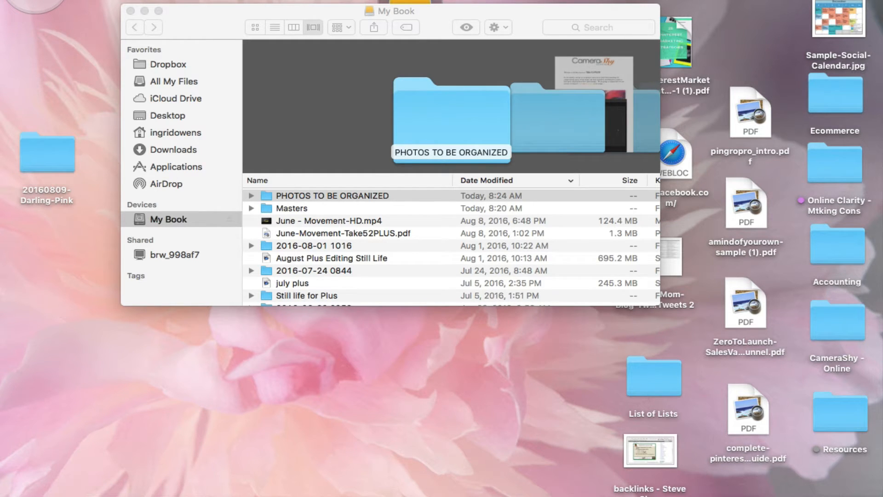
- Start a Lightroom import with the connected iPhone as source, listing 893 photos and videos
click(332, 195)
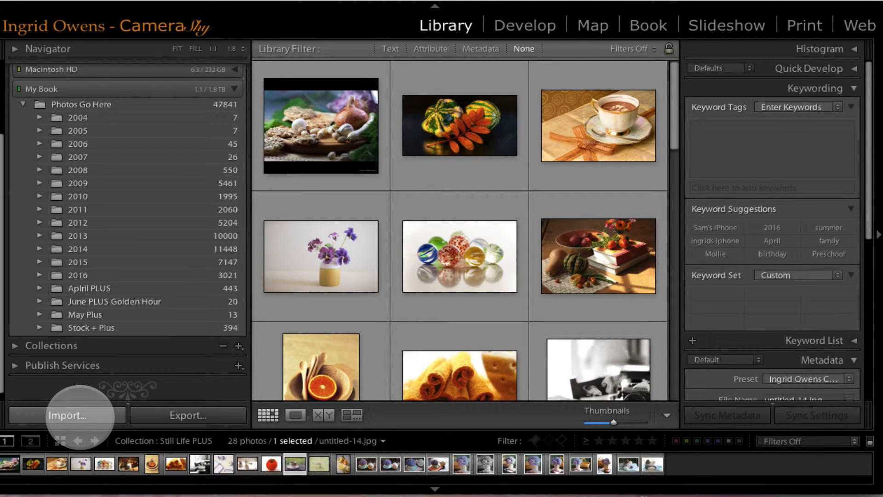
click(66, 415)
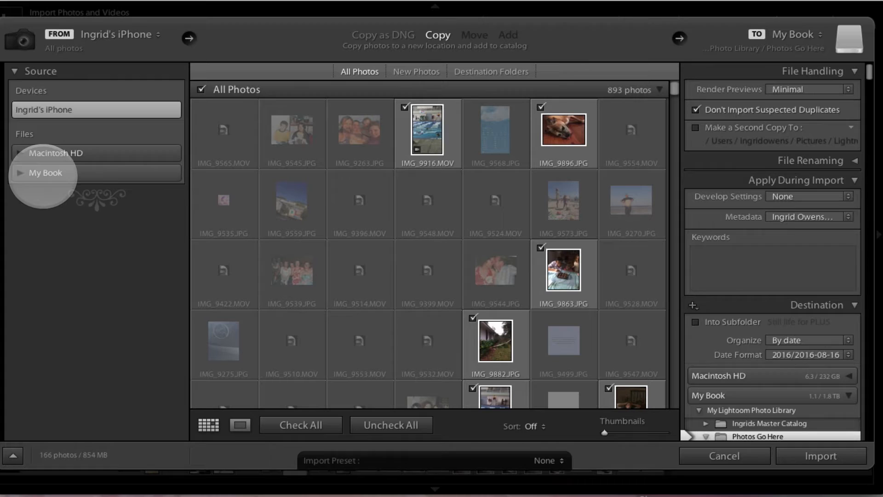
- Choose the My Book drive as source and reveal the subfolders of PHOTOS TO BE ORGANIZED
click(45, 173)
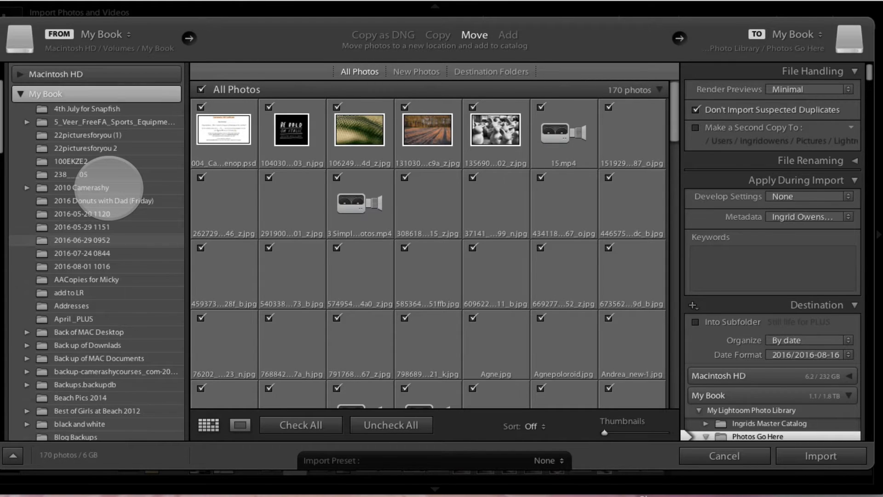
scroll(down, 3)
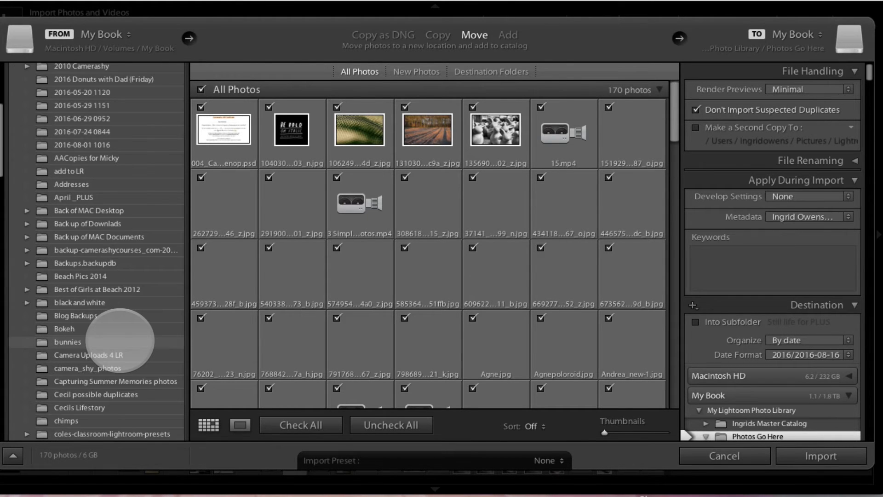
scroll(down, 3)
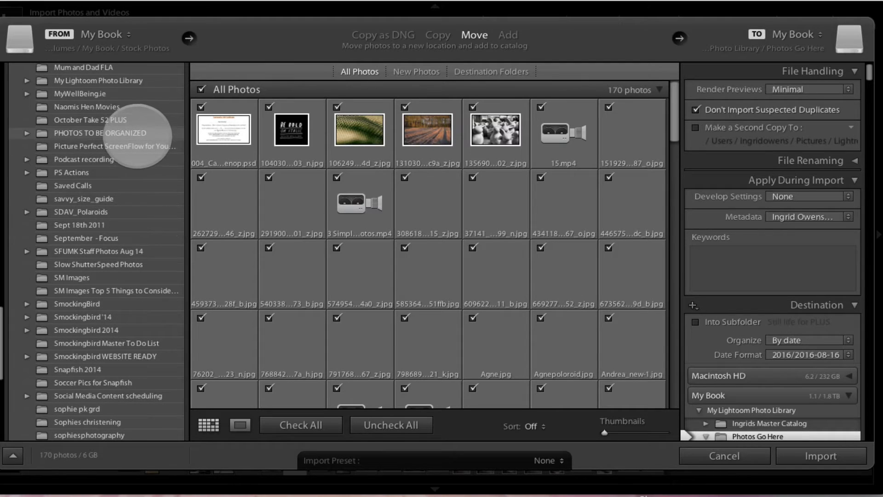
click(99, 133)
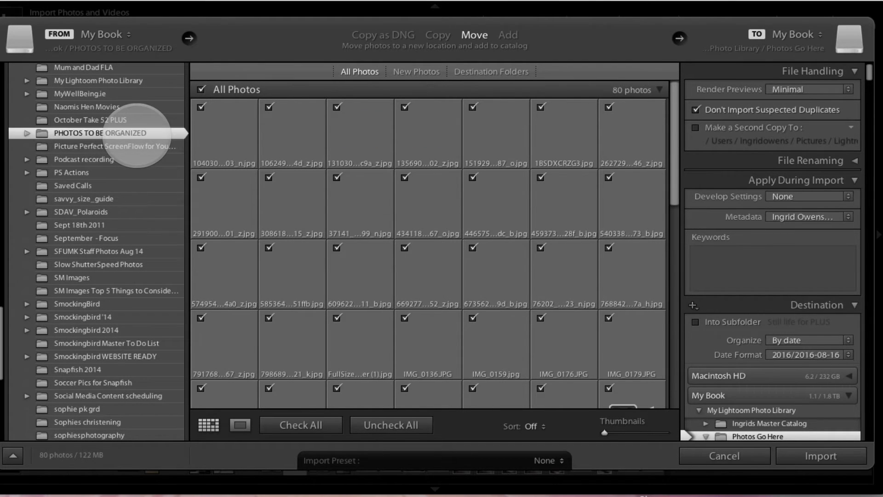
click(27, 132)
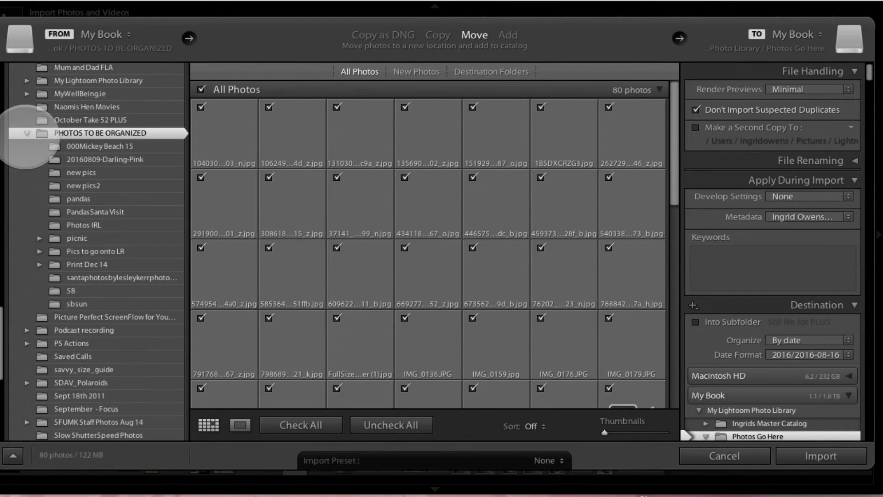
- Preview photos in 000Mickey Beach 15, 20160809-Darling-Pink, new pics, PandasSanta Visit and Photos IRL
click(101, 146)
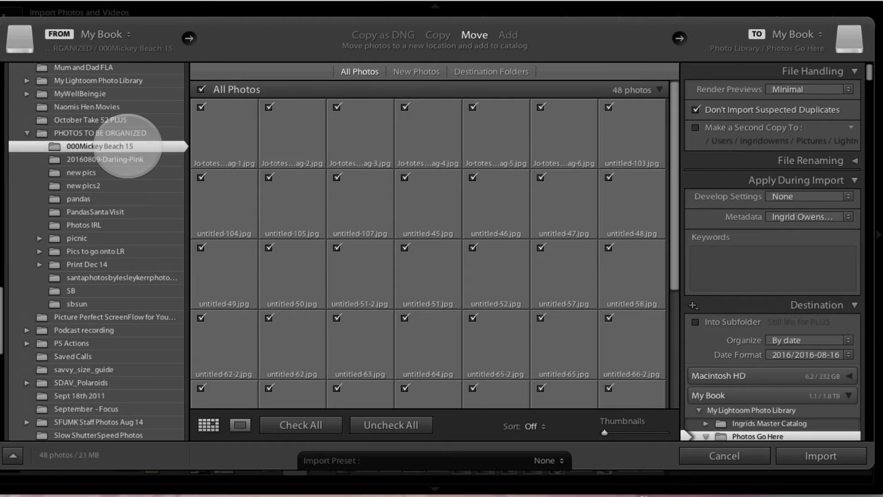
click(105, 159)
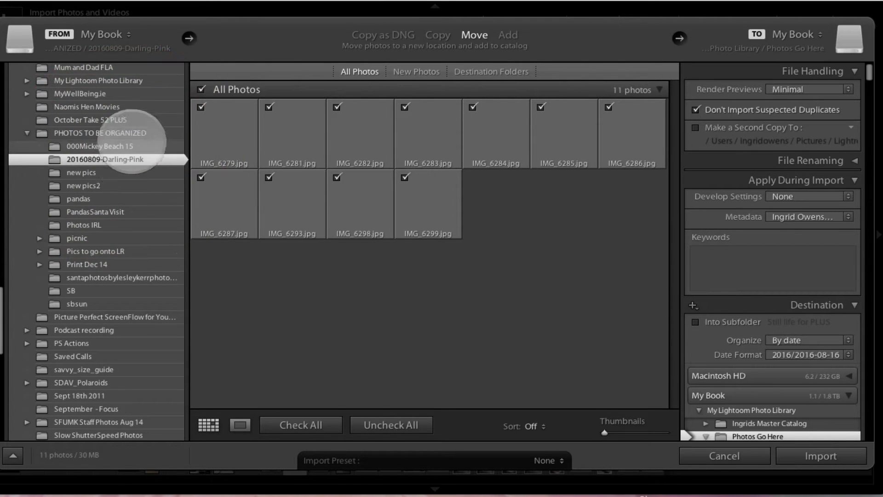
click(81, 172)
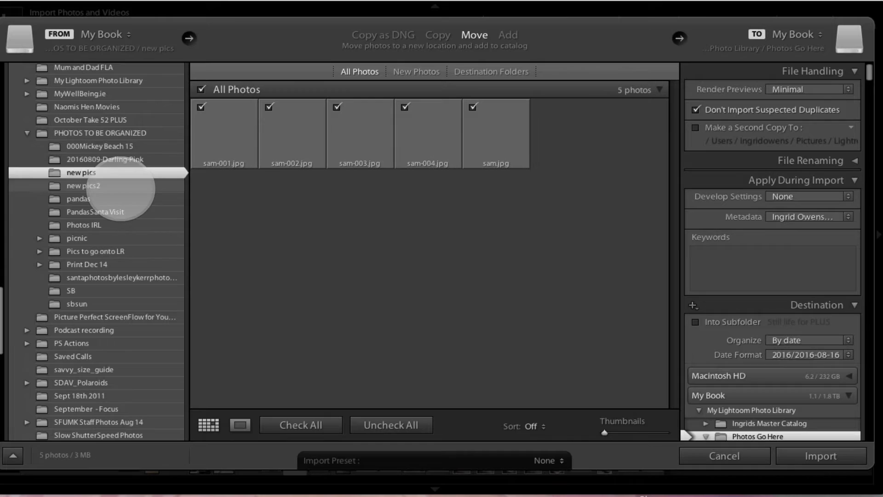
click(96, 212)
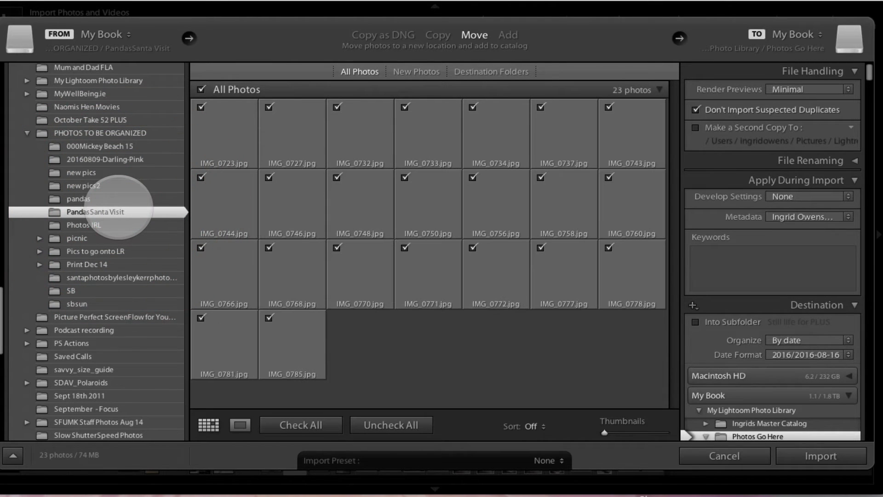
click(85, 224)
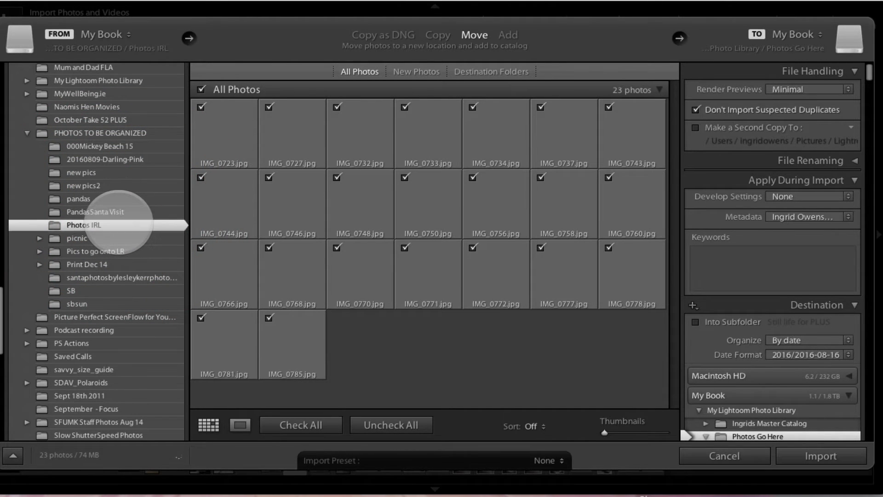
click(95, 212)
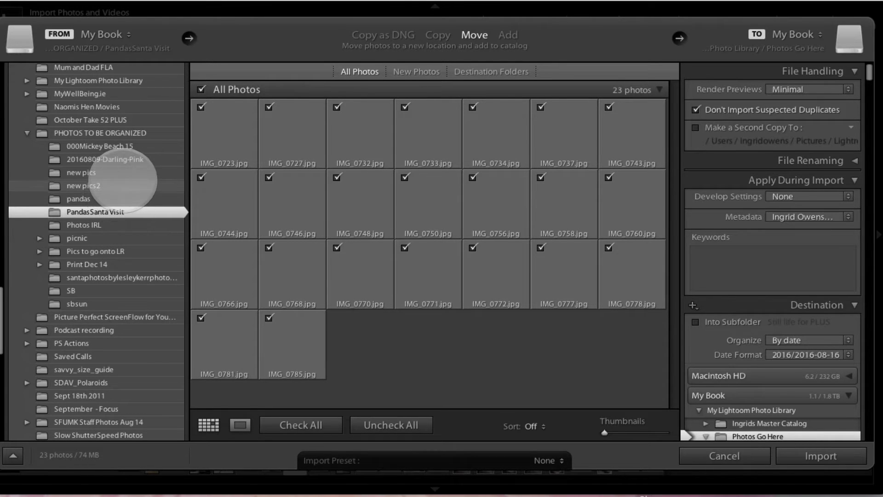
click(81, 172)
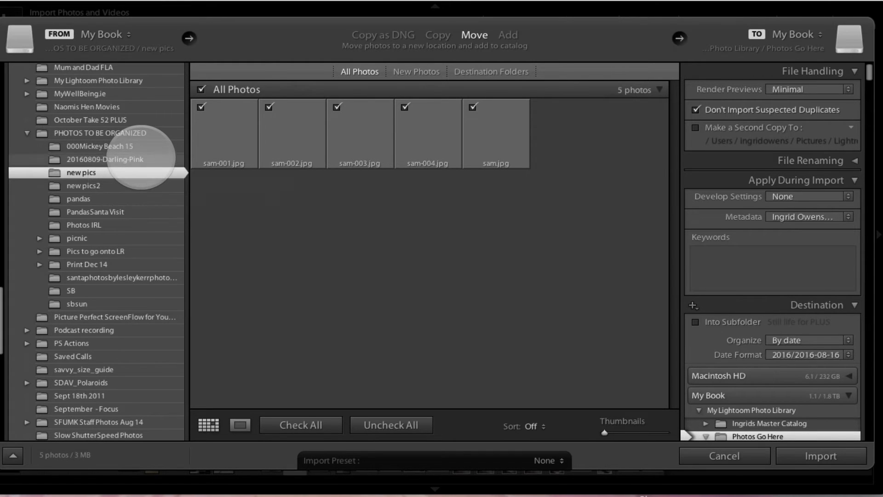
- Revisit the beach and 20160809-Darling-Pink subfolders, then collapse PHOTOS TO BE ORGANIZED leaving no source
click(105, 159)
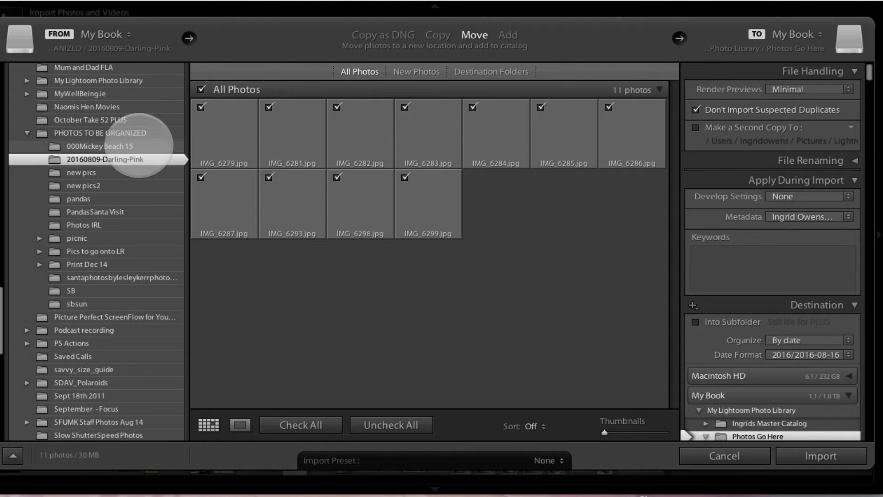
click(100, 146)
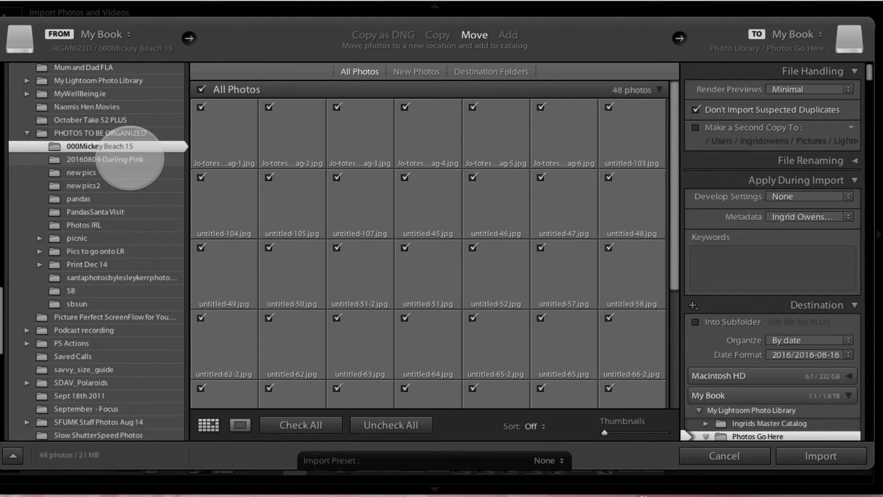
click(104, 159)
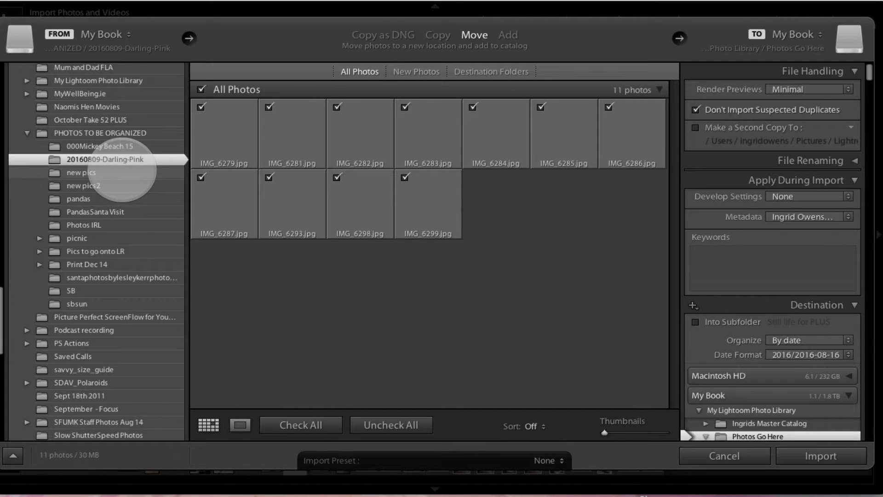
click(81, 172)
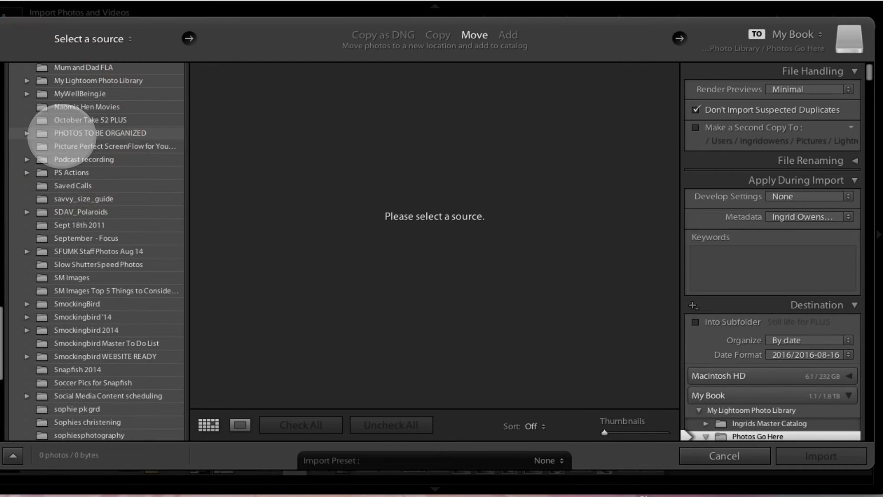
- Select PHOTOS TO BE ORGANIZED as the import source, listing its 80 photos
click(100, 133)
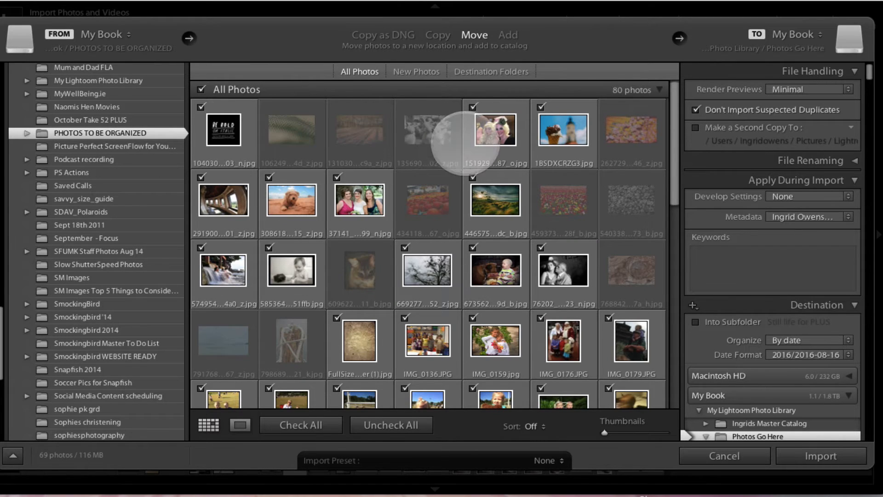
- Reveal the year subfolders under the Photos Go Here destination and the Organize choices
scroll(down, 3)
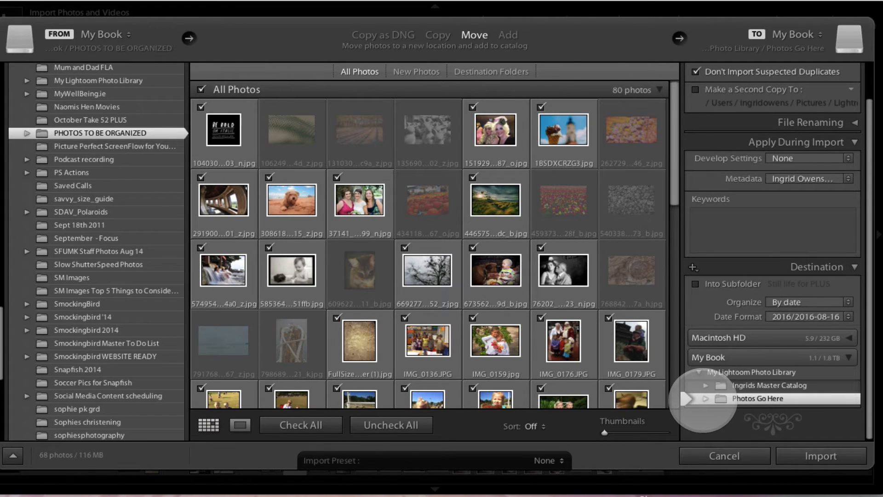
click(707, 399)
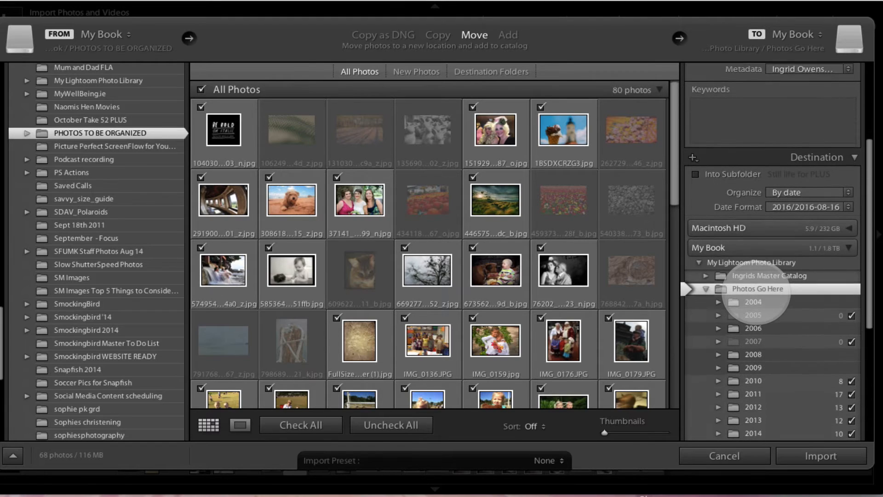
mouse_move(757, 288)
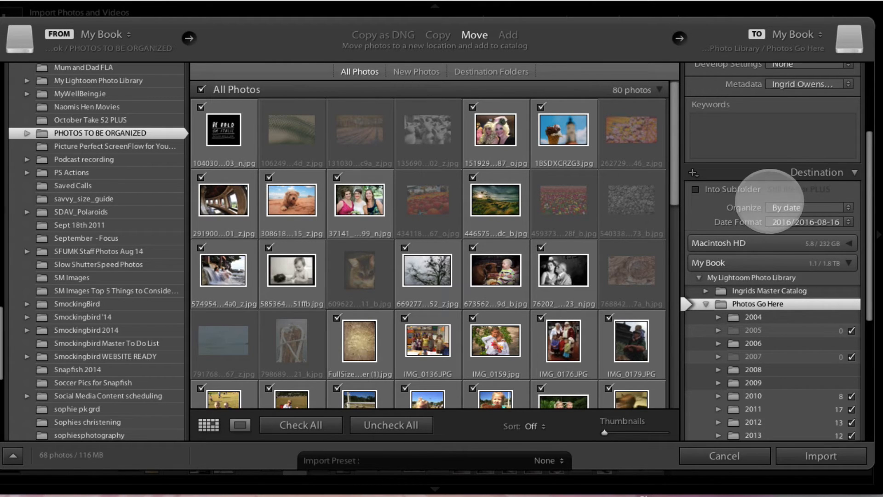
click(811, 207)
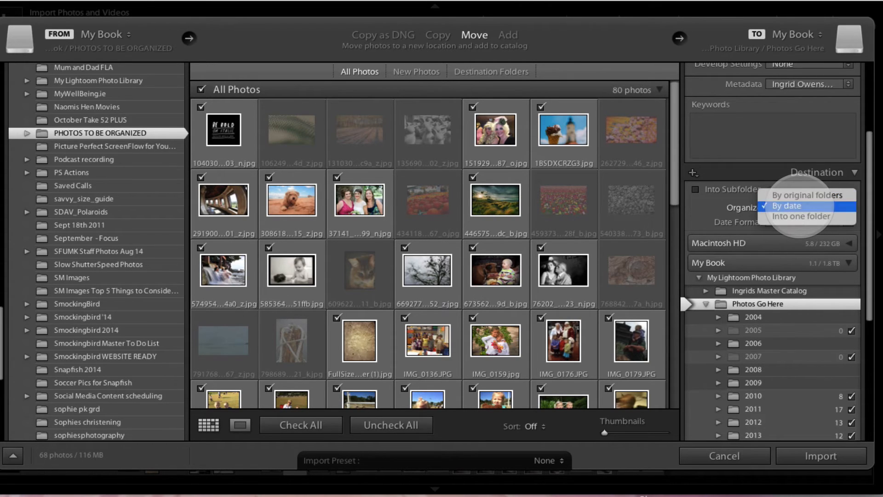
- Keep Organize set to By date for the Photos Go Here destination
click(787, 205)
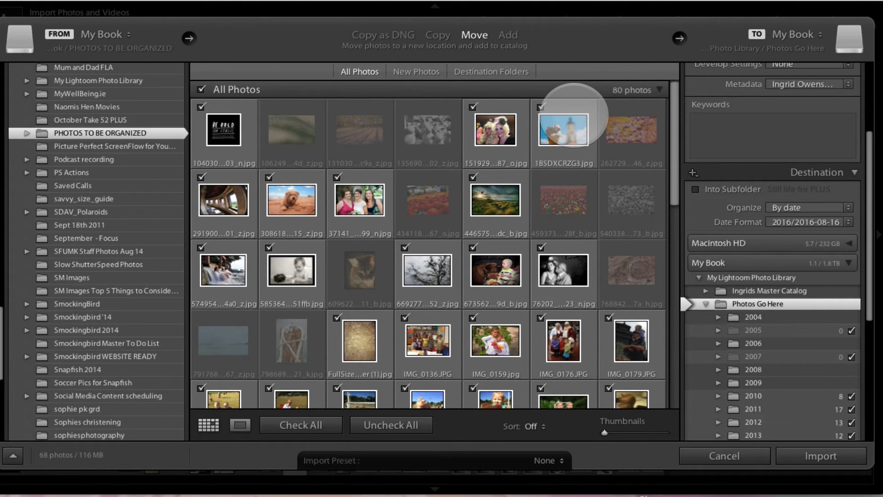
mouse_move(563, 129)
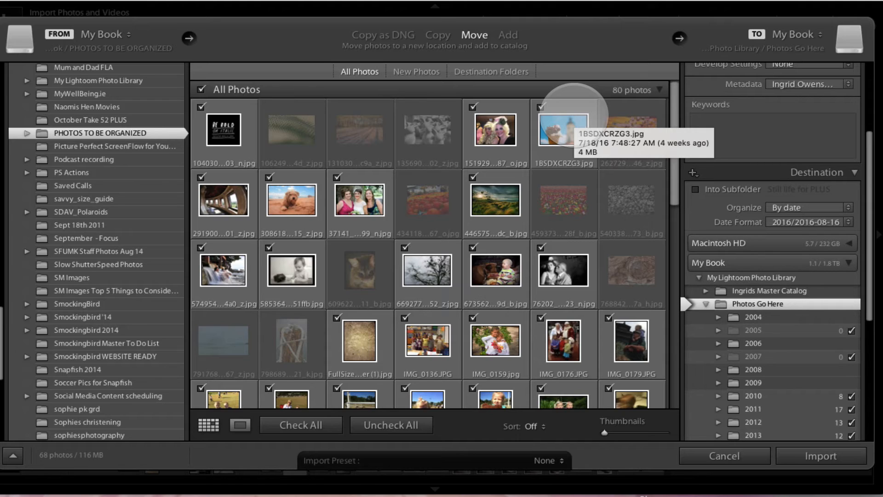
mouse_move(631, 145)
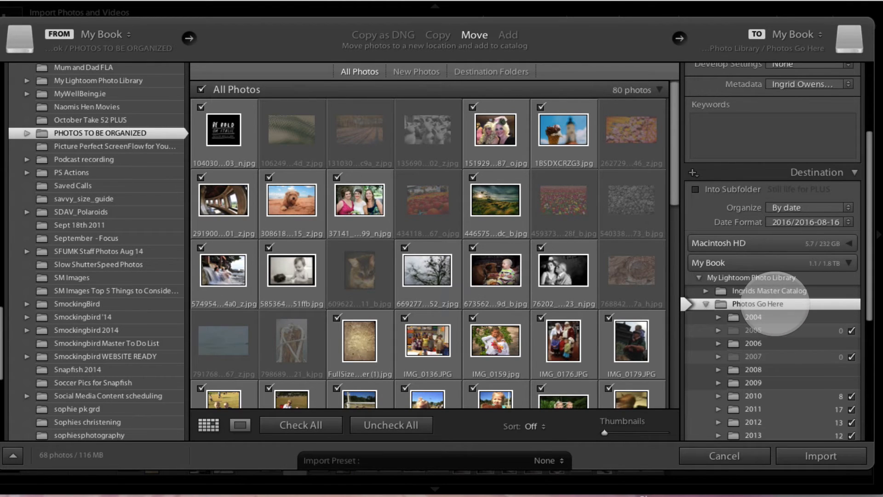
scroll(down, 3)
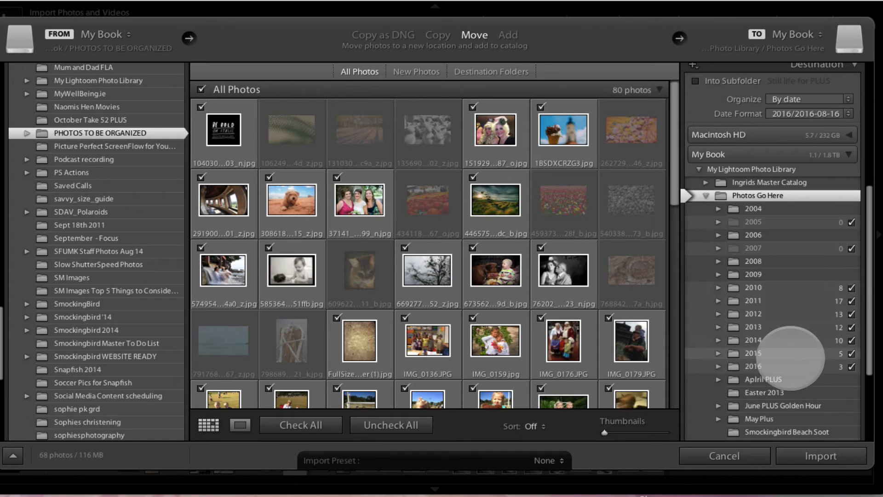
scroll(down, 3)
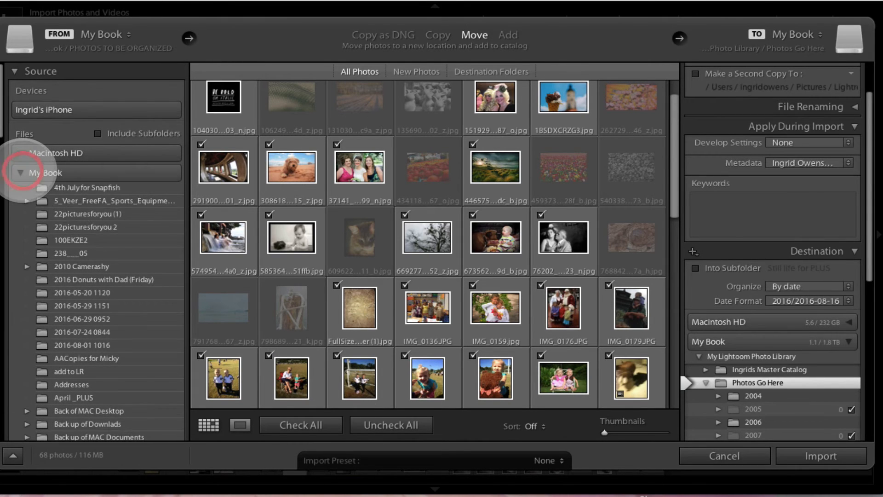
click(44, 172)
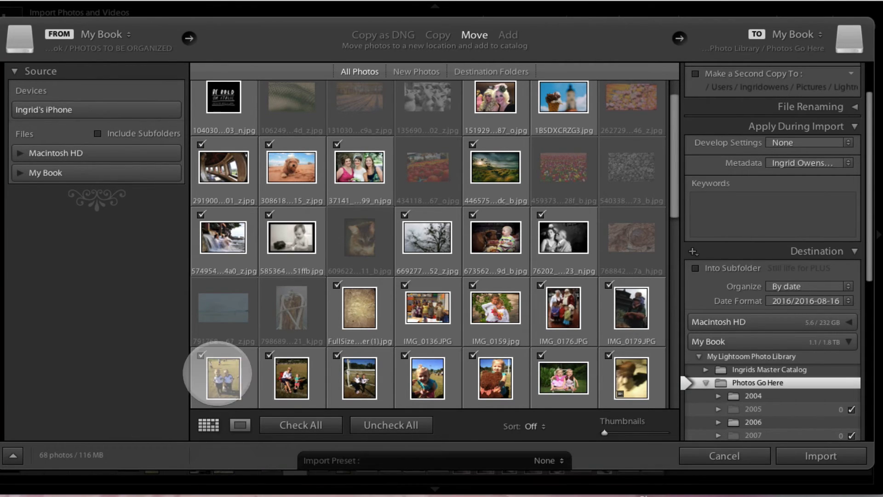
mouse_move(221, 366)
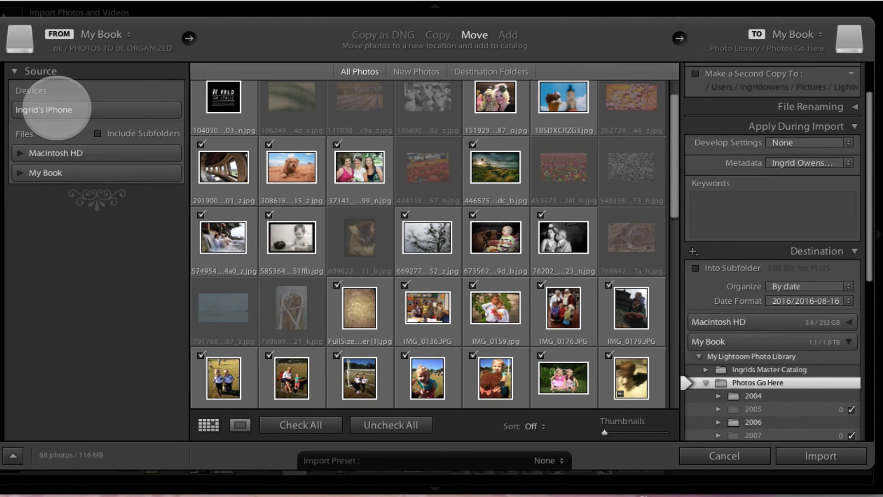
click(44, 110)
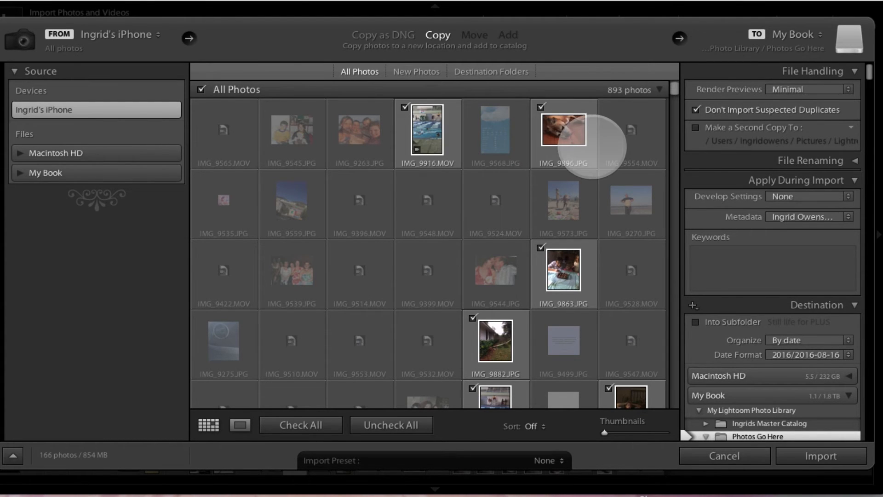
scroll(down, 3)
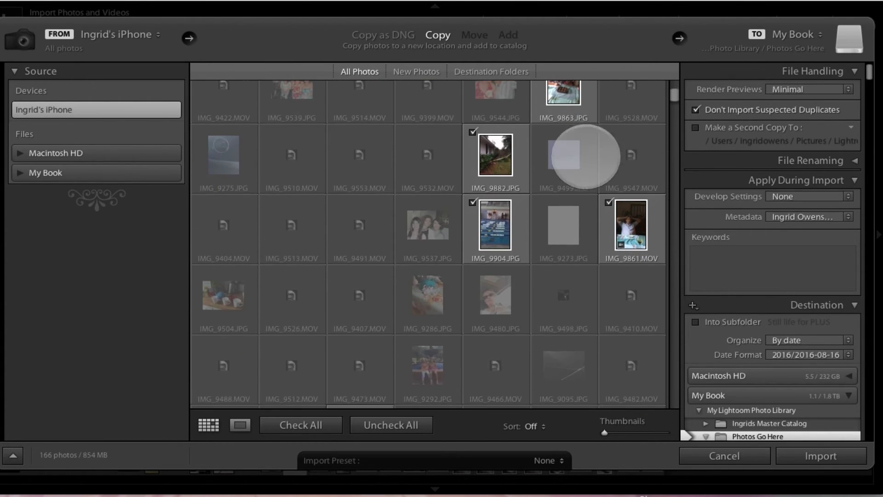
scroll(down, 3)
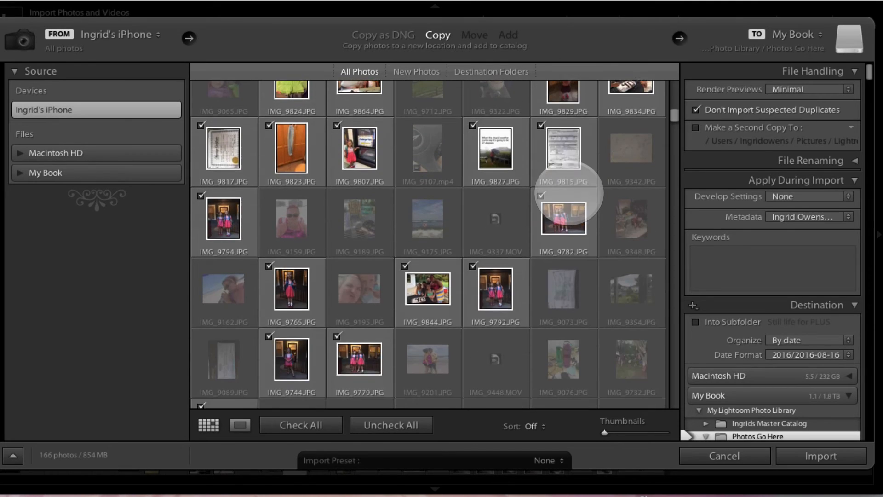
scroll(down, 3)
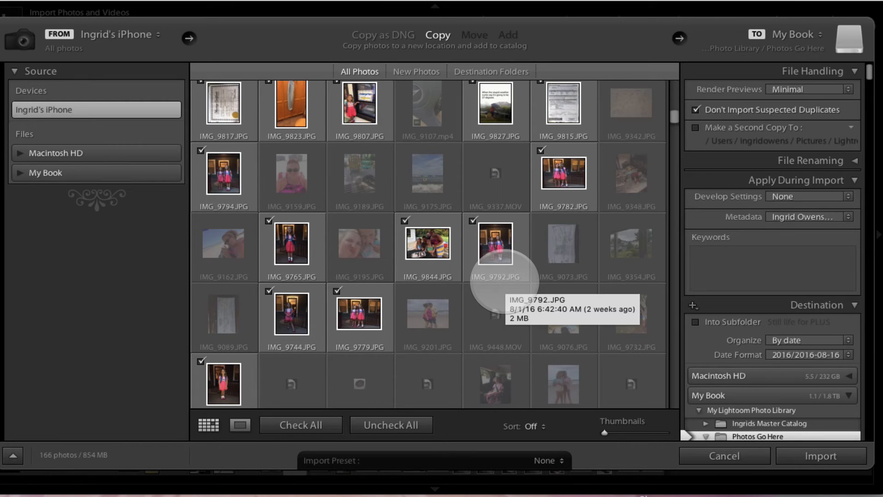
scroll(down, 3)
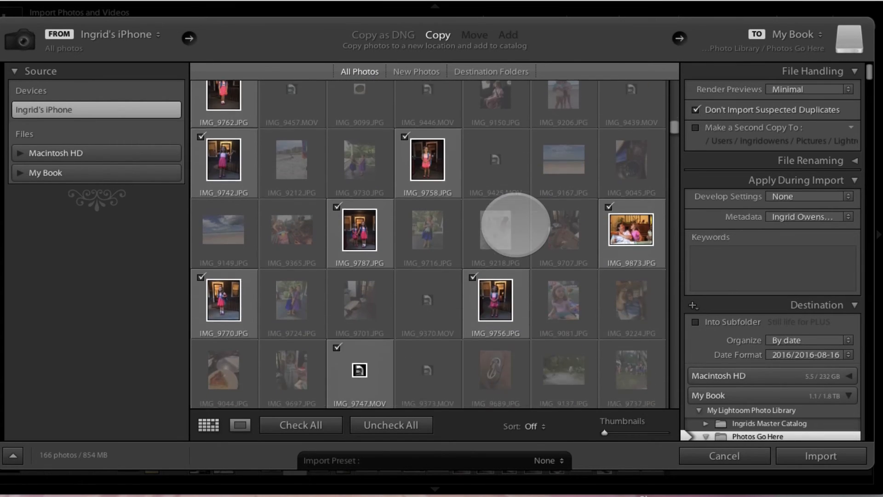
scroll(down, 3)
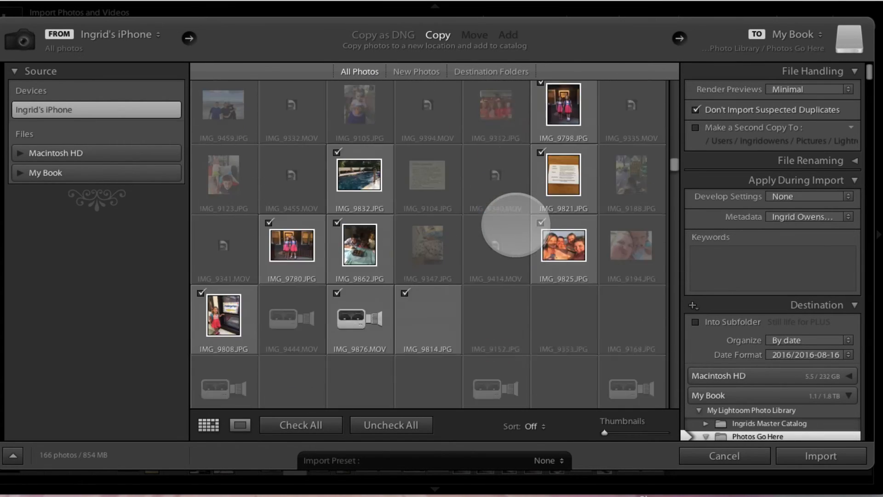
scroll(down, 3)
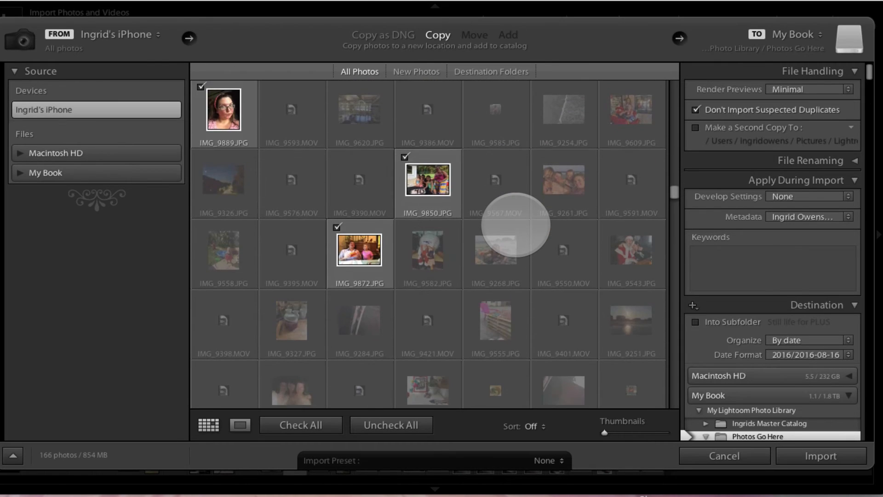
scroll(down, 3)
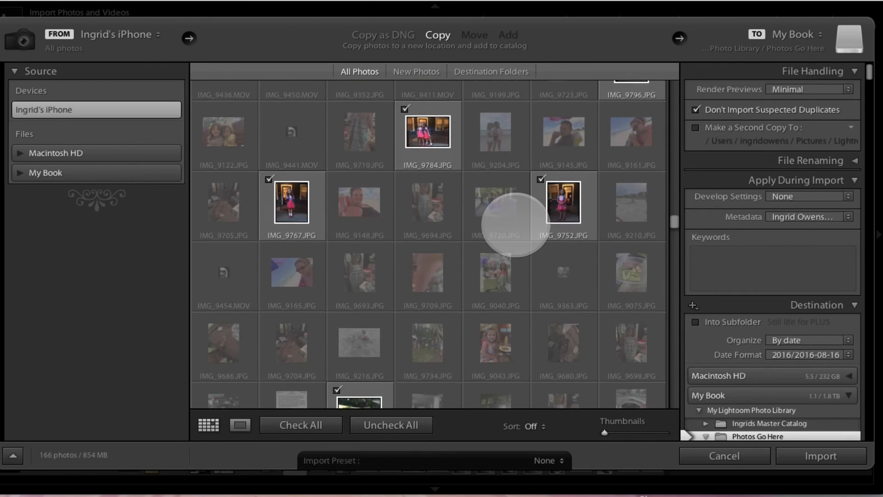
scroll(down, 3)
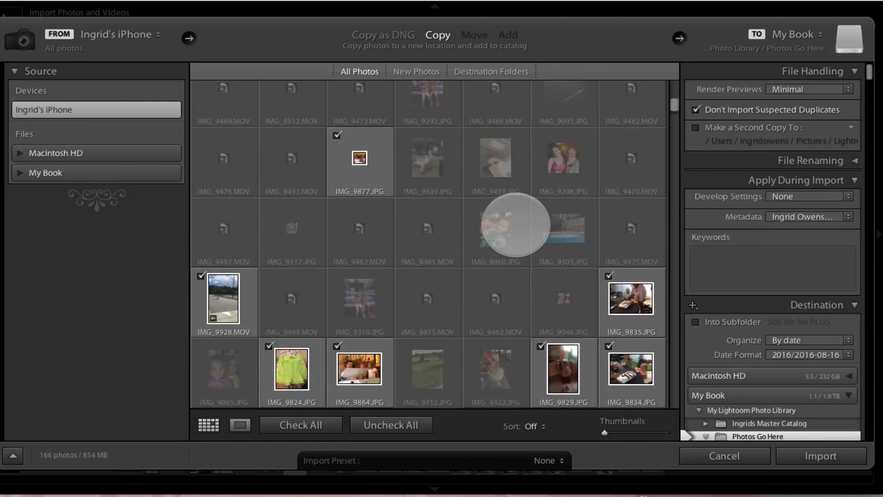
scroll(down, 3)
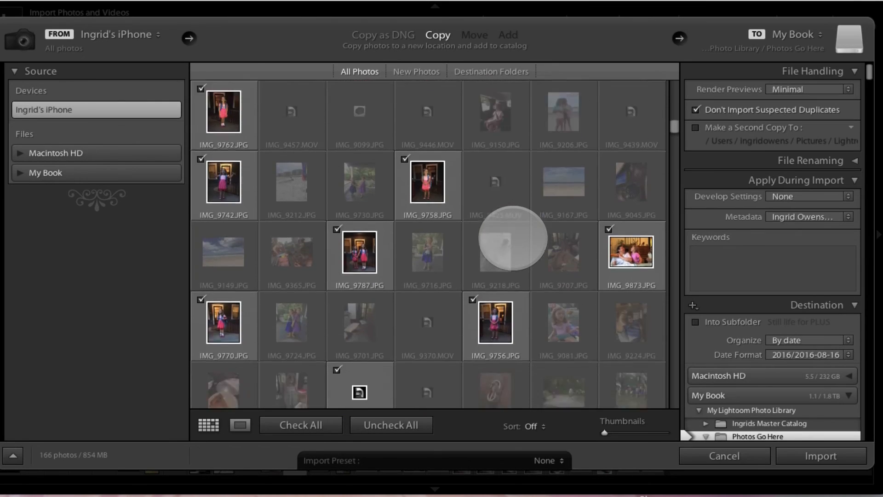
scroll(down, 3)
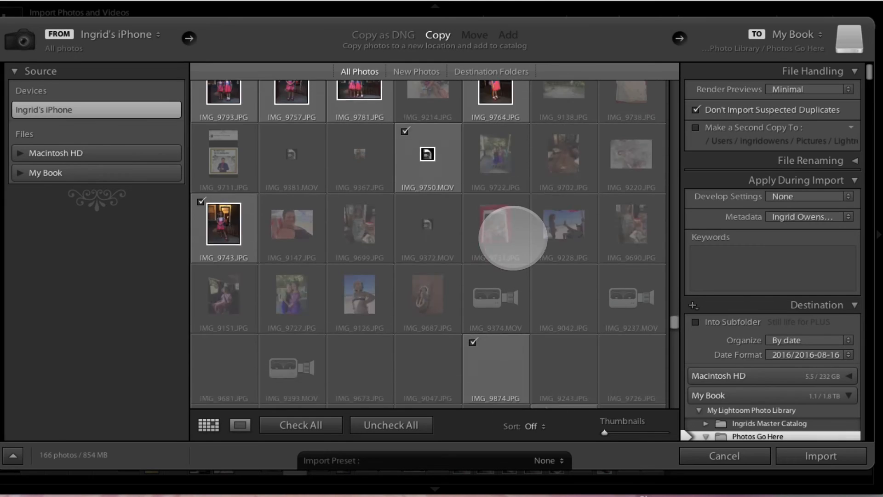
scroll(down, 3)
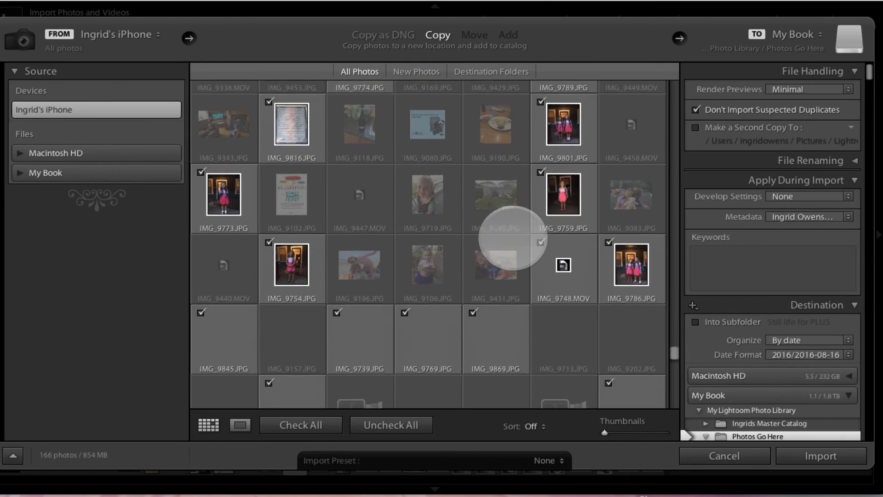
scroll(down, 3)
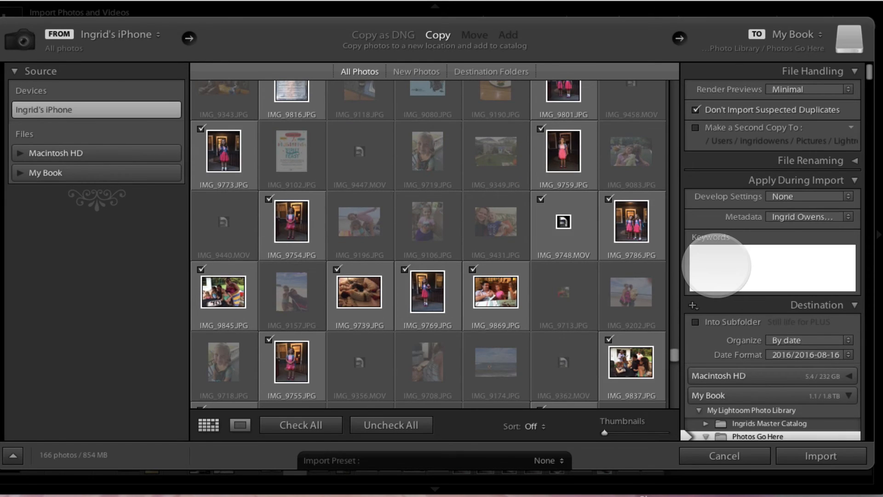
- Enter the import keywords ingrids iphone, 2016, summer, accepting the autocomplete suggestions
click(772, 267)
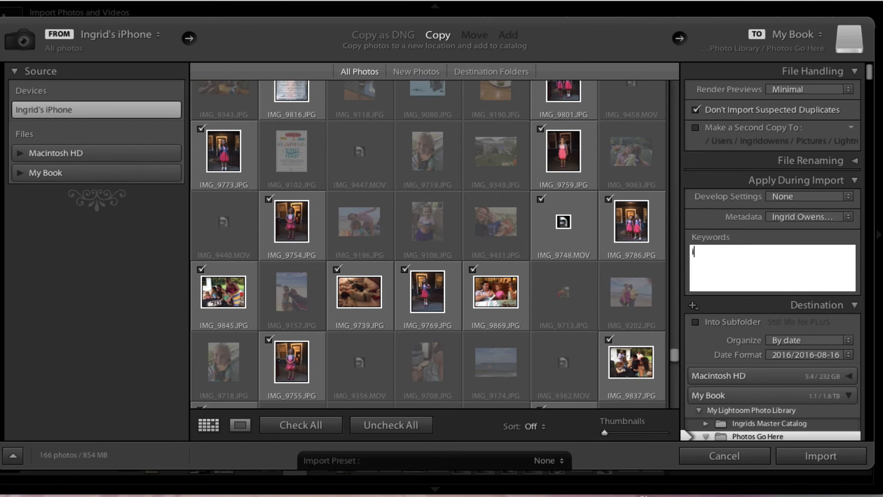
text(Ingrids iphone)
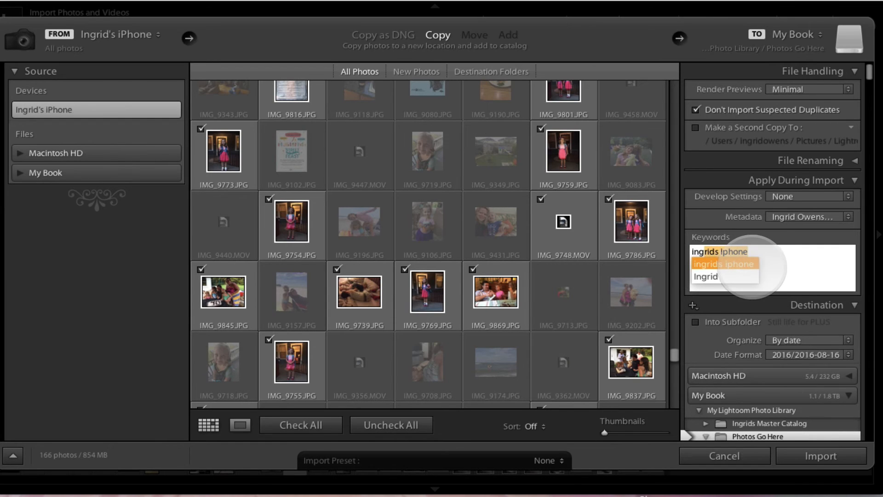
click(723, 264)
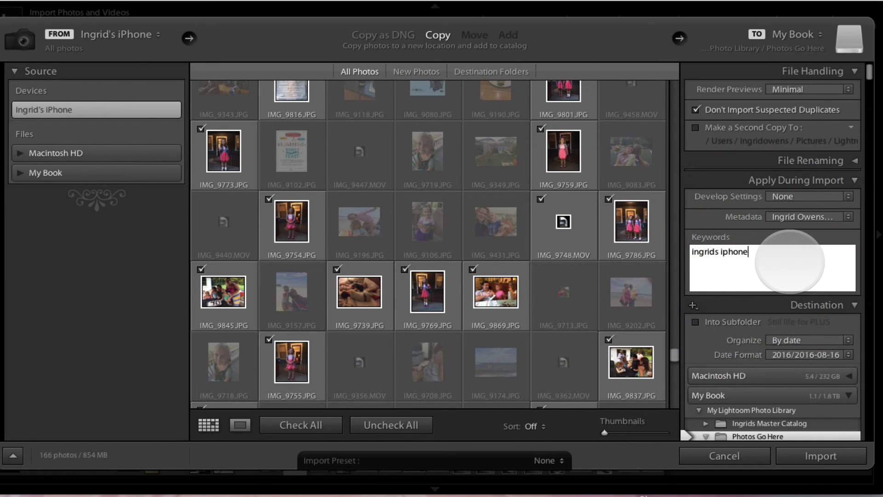
text(,)
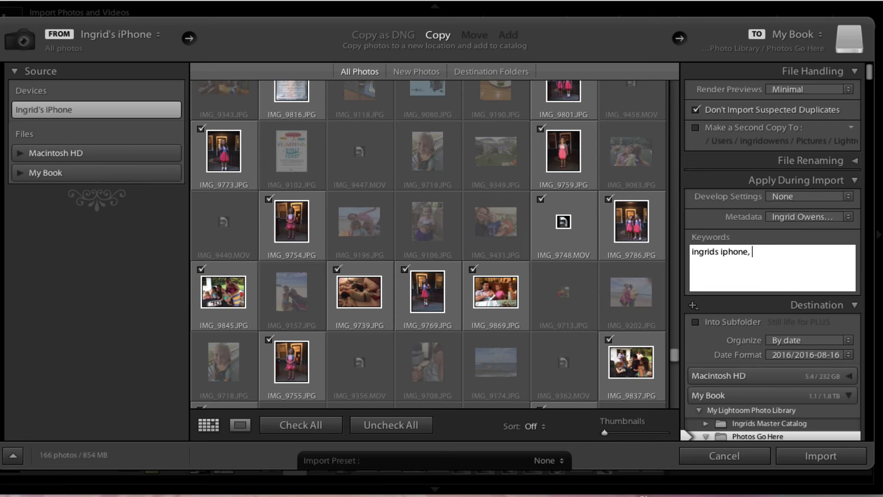
text(2016)
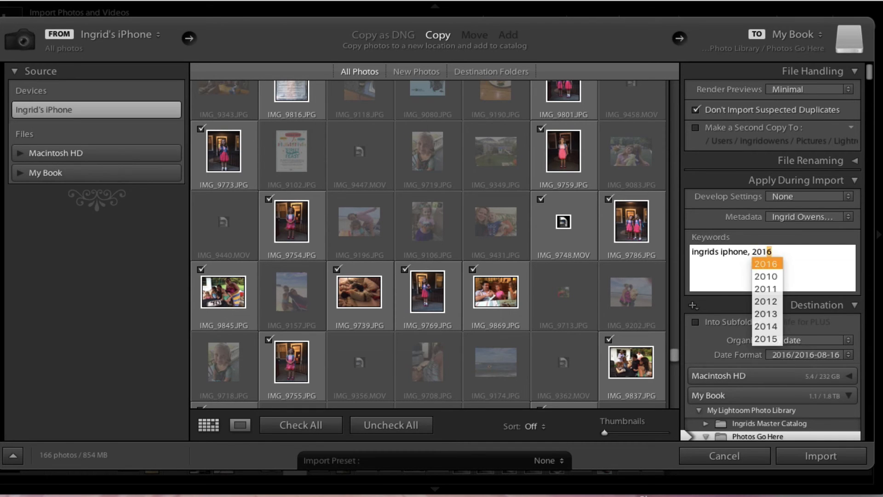
click(764, 263)
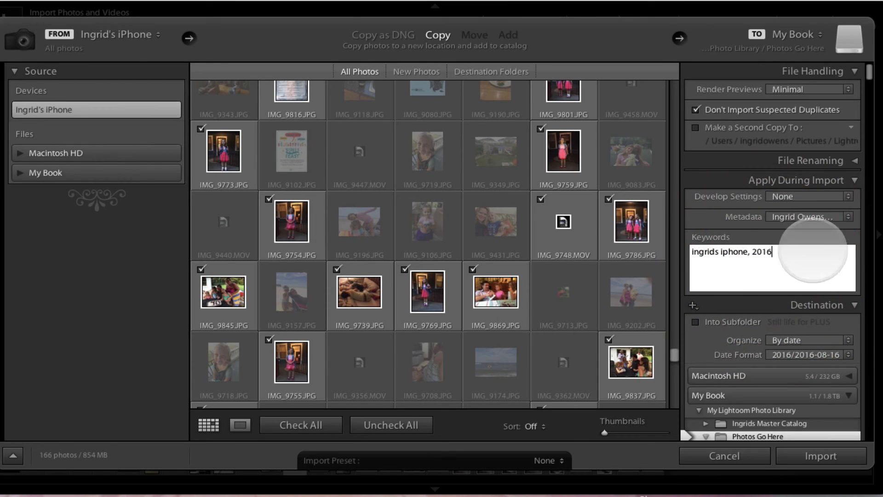
text(,)
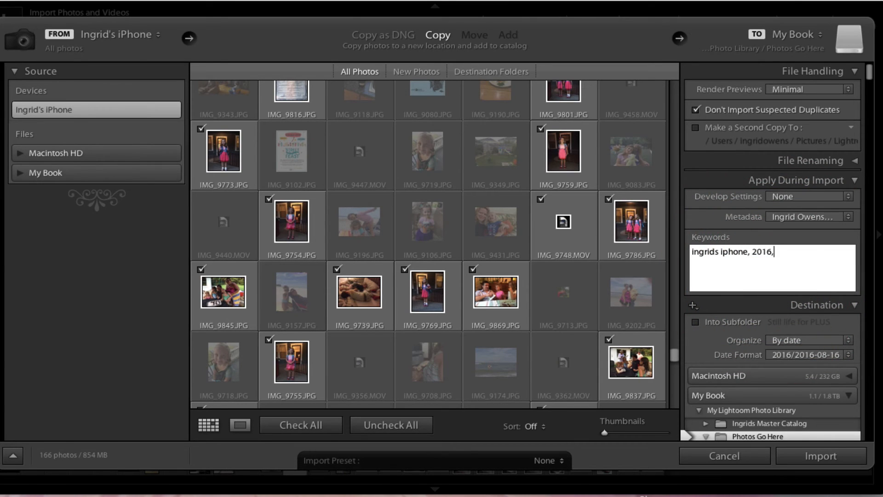
text(summer)
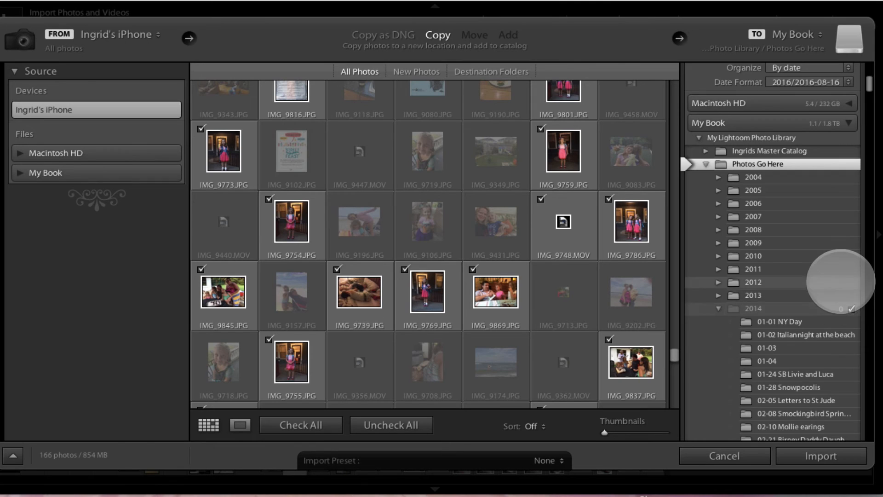
- Collapse 2015 and scroll to the 2016 dated folders showing per-date counts such as 2016-08-06 with 31
scroll(down, 3)
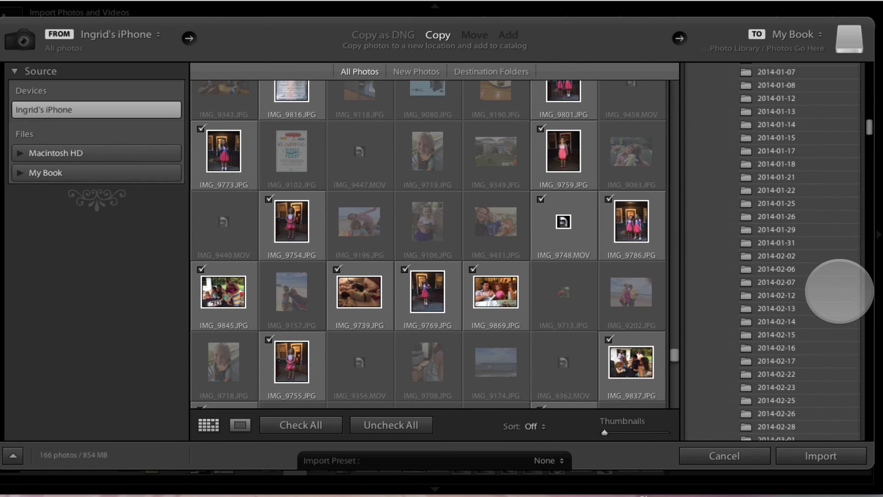
scroll(down, 3)
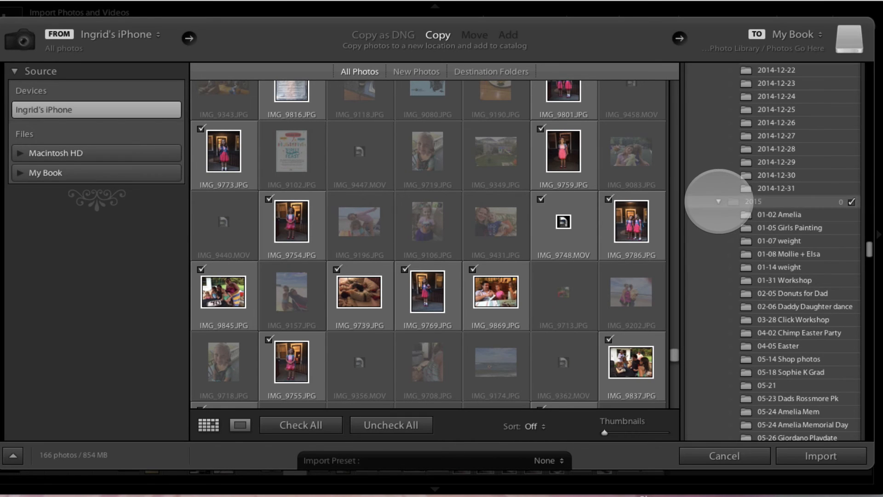
click(718, 201)
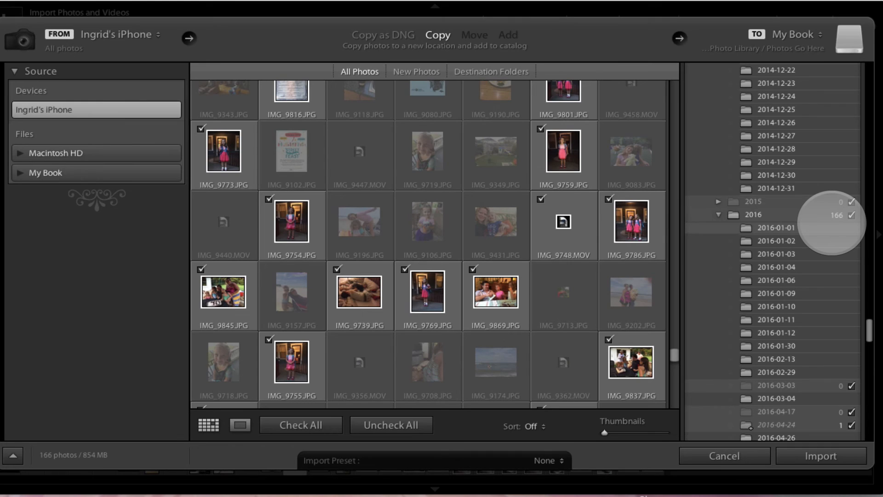
mouse_move(779, 266)
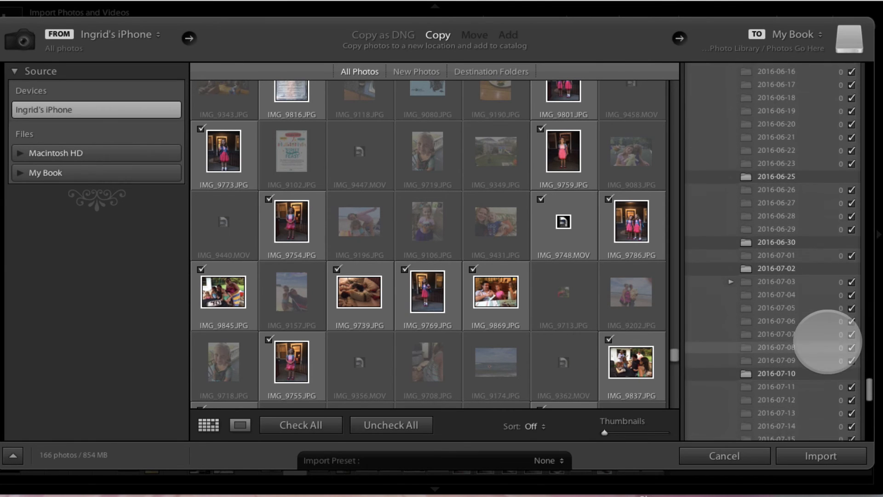
scroll(down, 3)
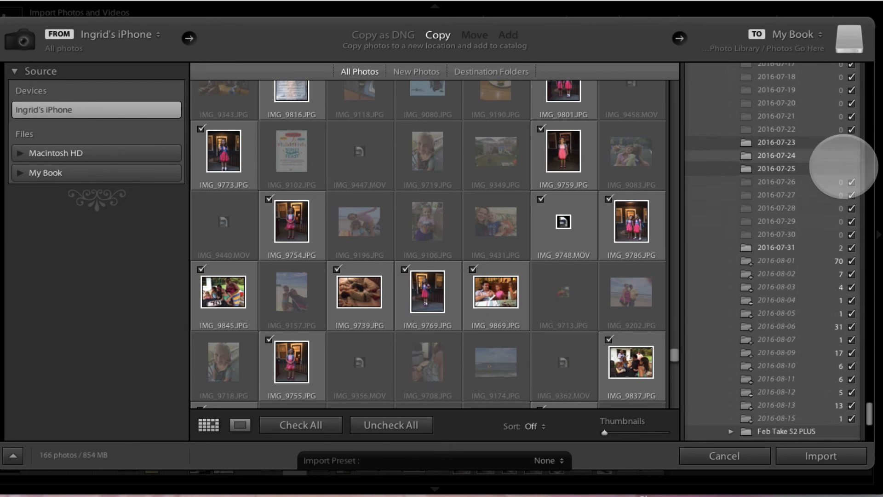
scroll(down, 3)
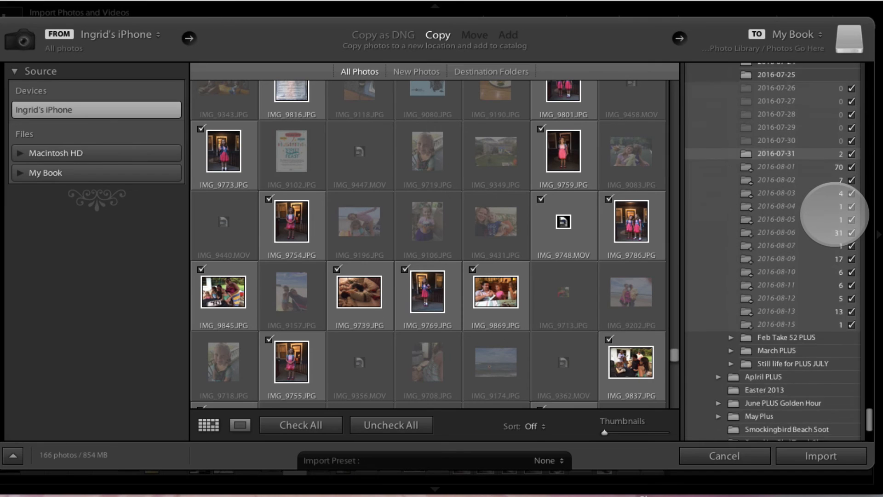
scroll(down, 3)
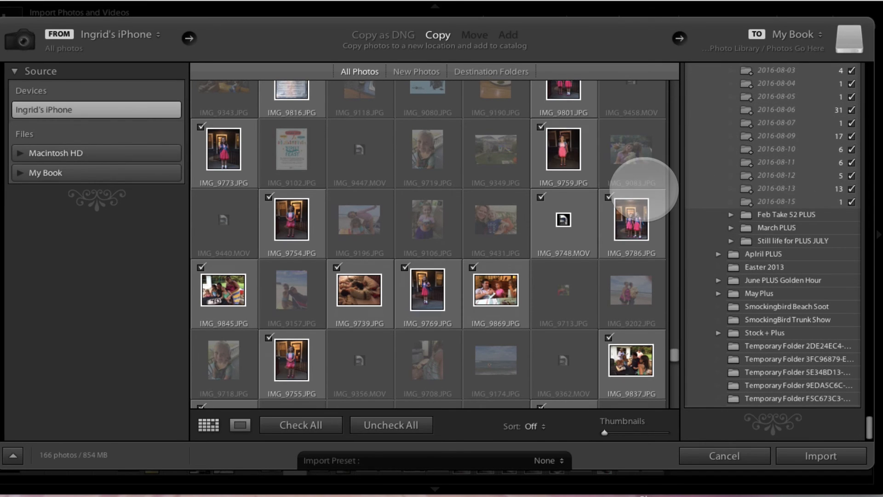
scroll(down, 3)
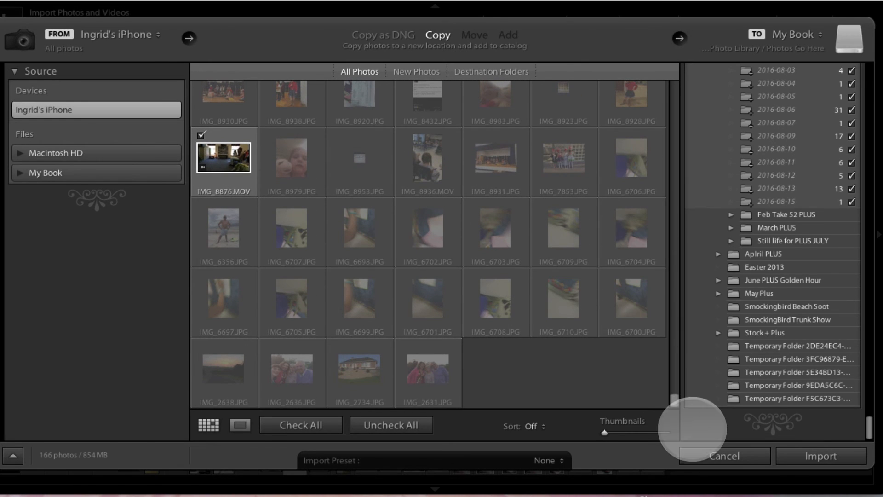
- Import the checked iPhone photos, dismiss the Import Results summary, and view the 24 new photos in the Library
click(723, 455)
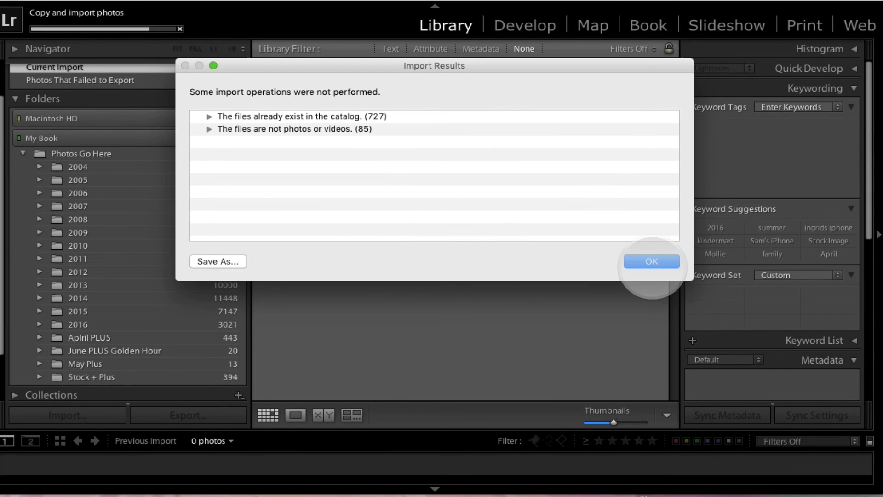
click(651, 261)
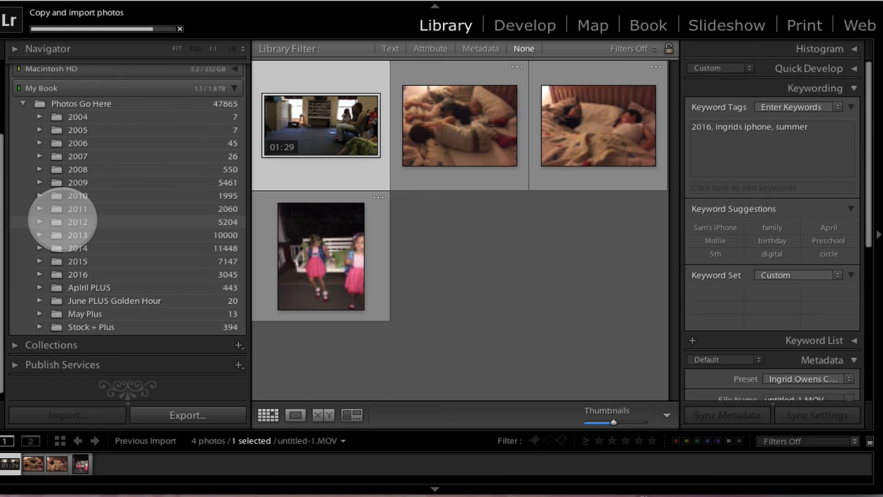
click(77, 221)
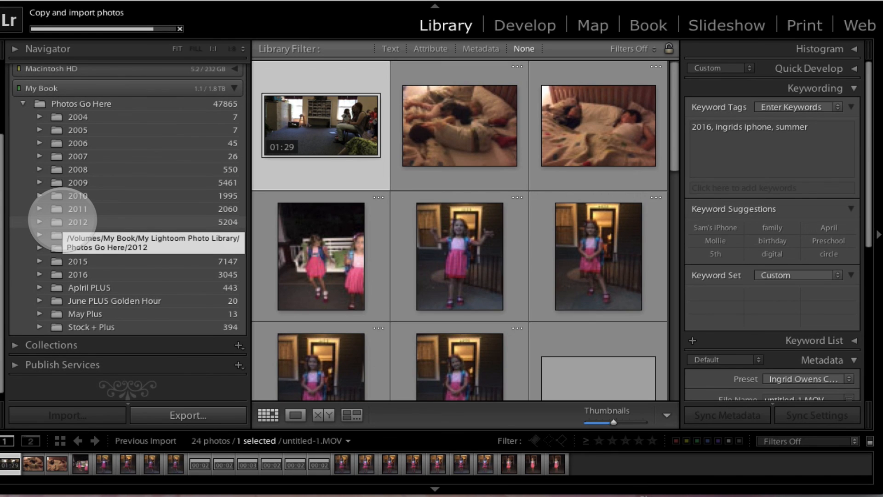